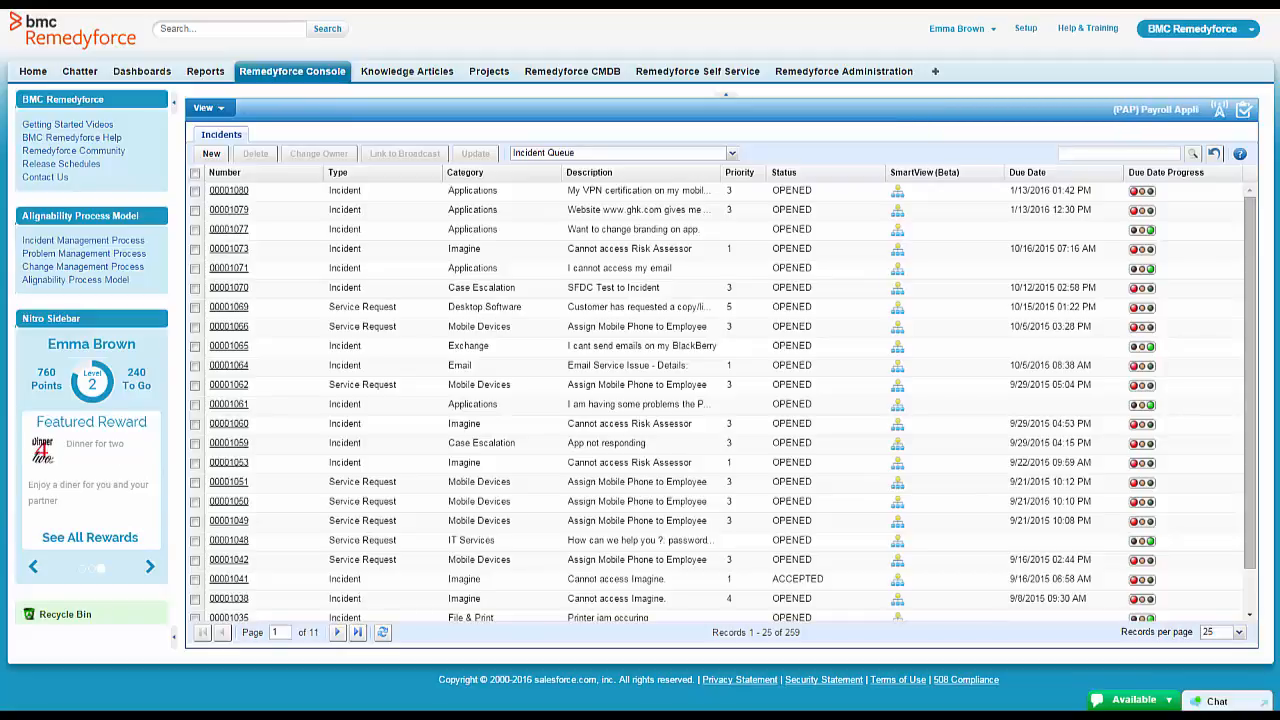
Step: Start a blank Onboarding Request (New Hire) form from Self Service's Common Service Requests
{"action": "left_click", "coordinate": [696, 72]}
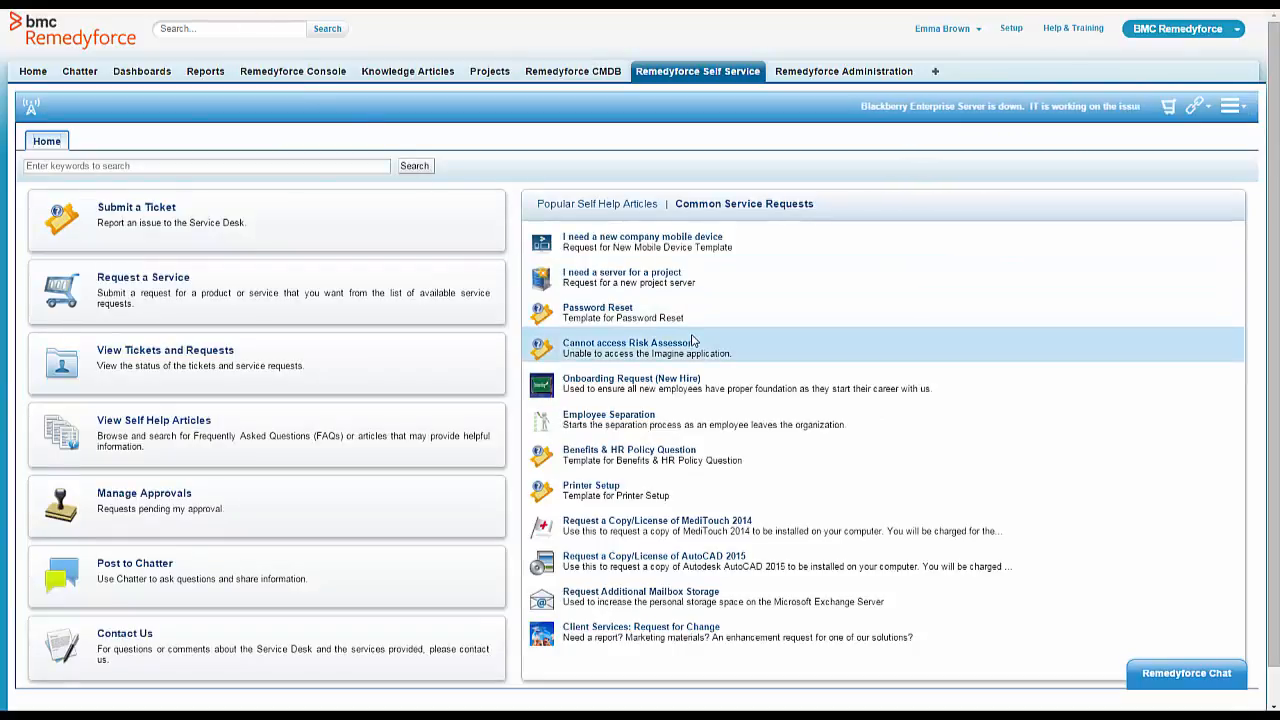
{"action": "mouse_move", "coordinate": [656, 384]}
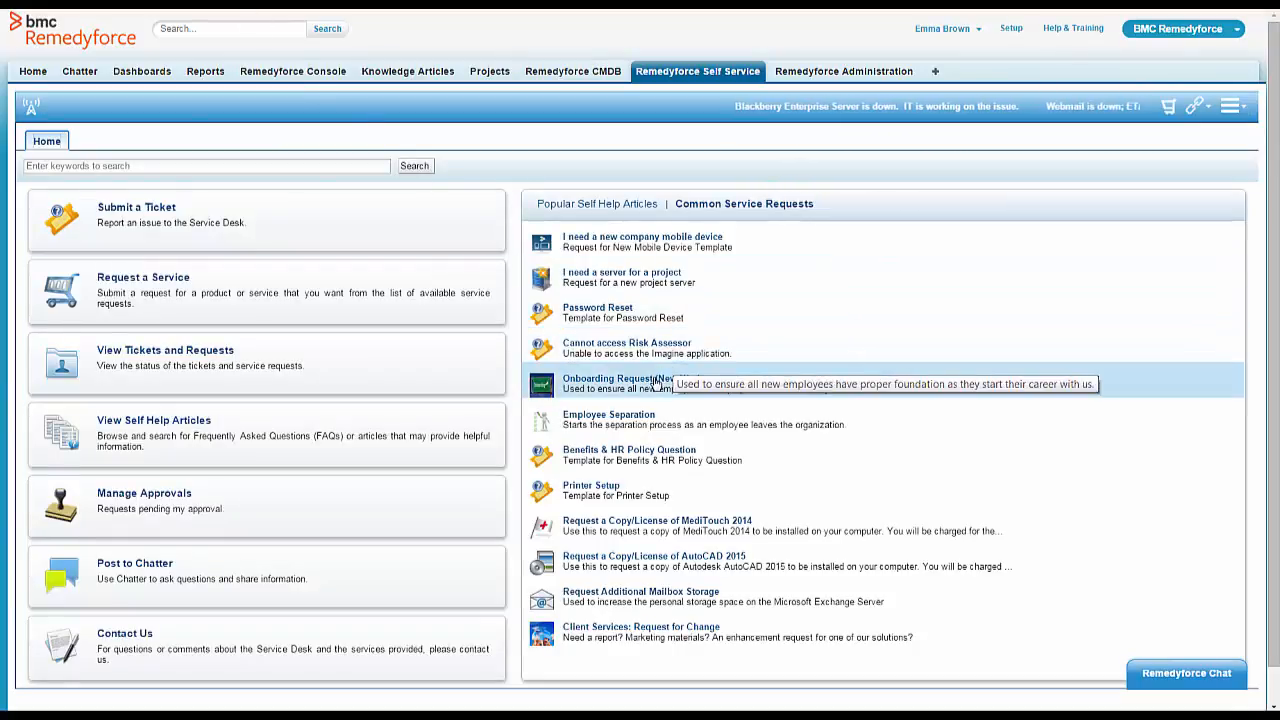
{"action": "left_click", "coordinate": [624, 378]}
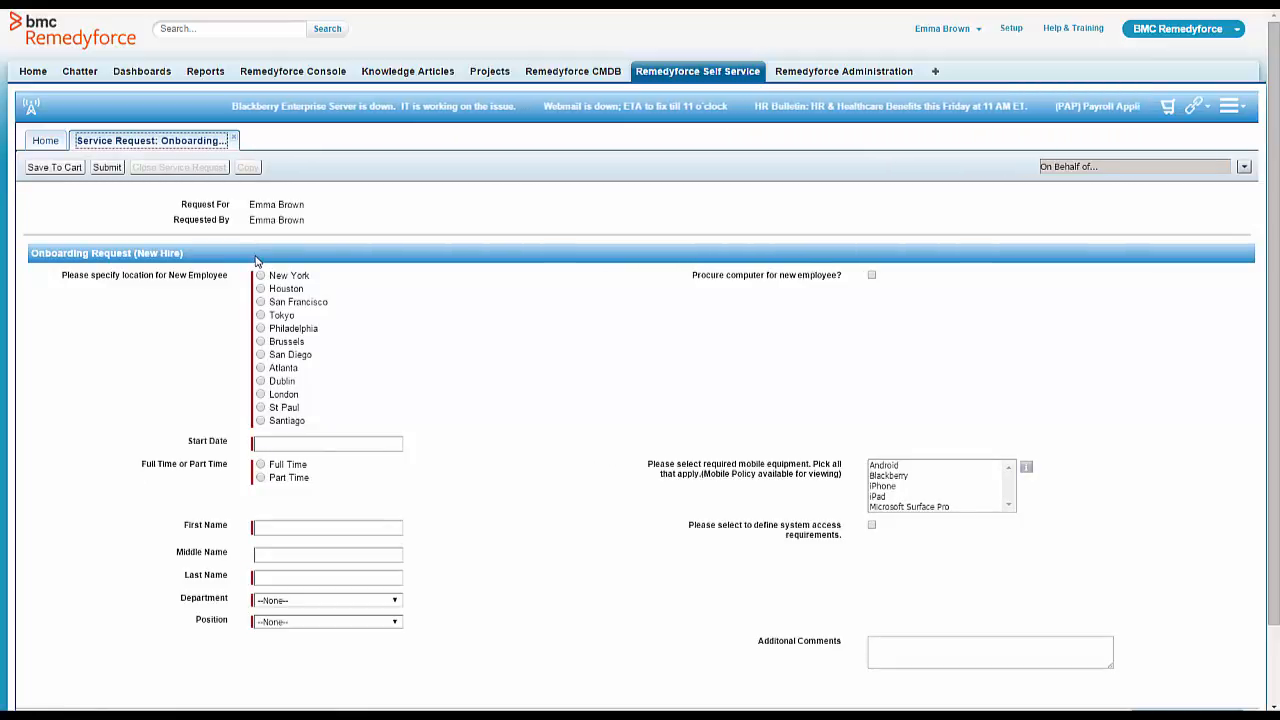
Step: Go to Remedyforce Administration to edit the Onboarding Request (New Hire) definition's location prompt
{"action": "left_click", "coordinate": [844, 72]}
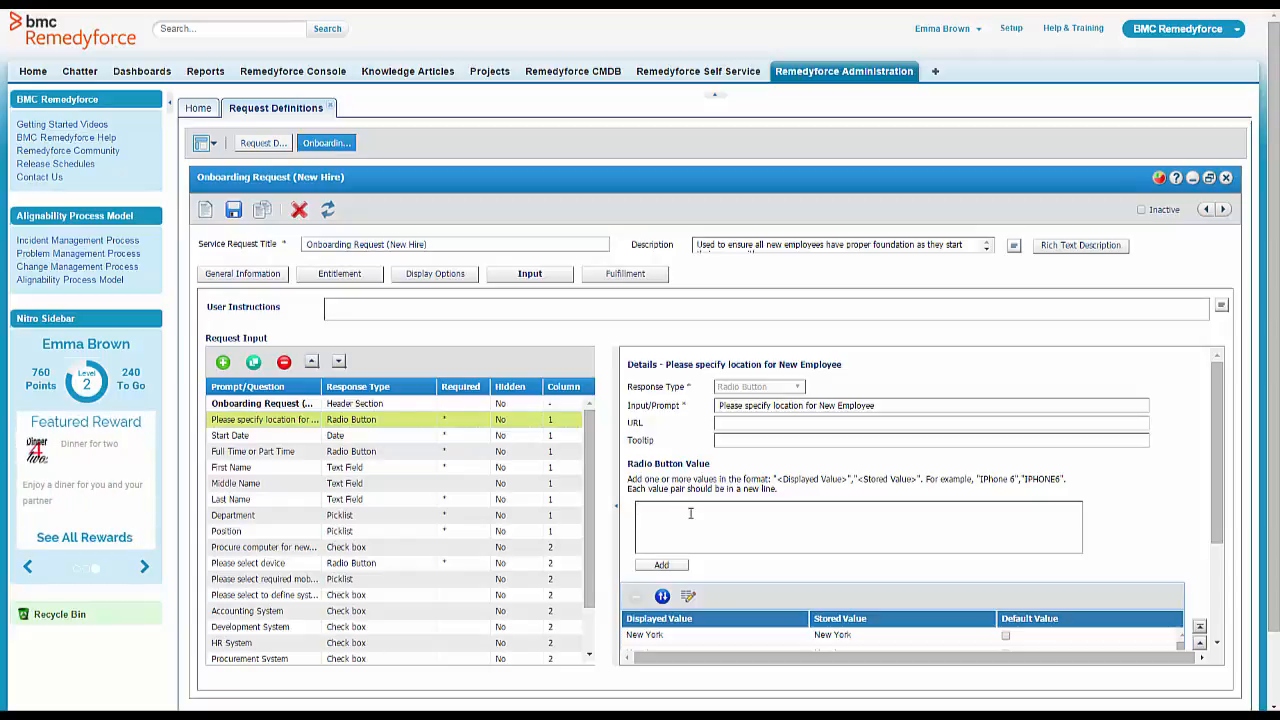
Step: Add "Seattle","Seattle" as a radio-button value on the location question and save it
{"action": "type", "text": "\"Seattle\",\"Seattle\""}
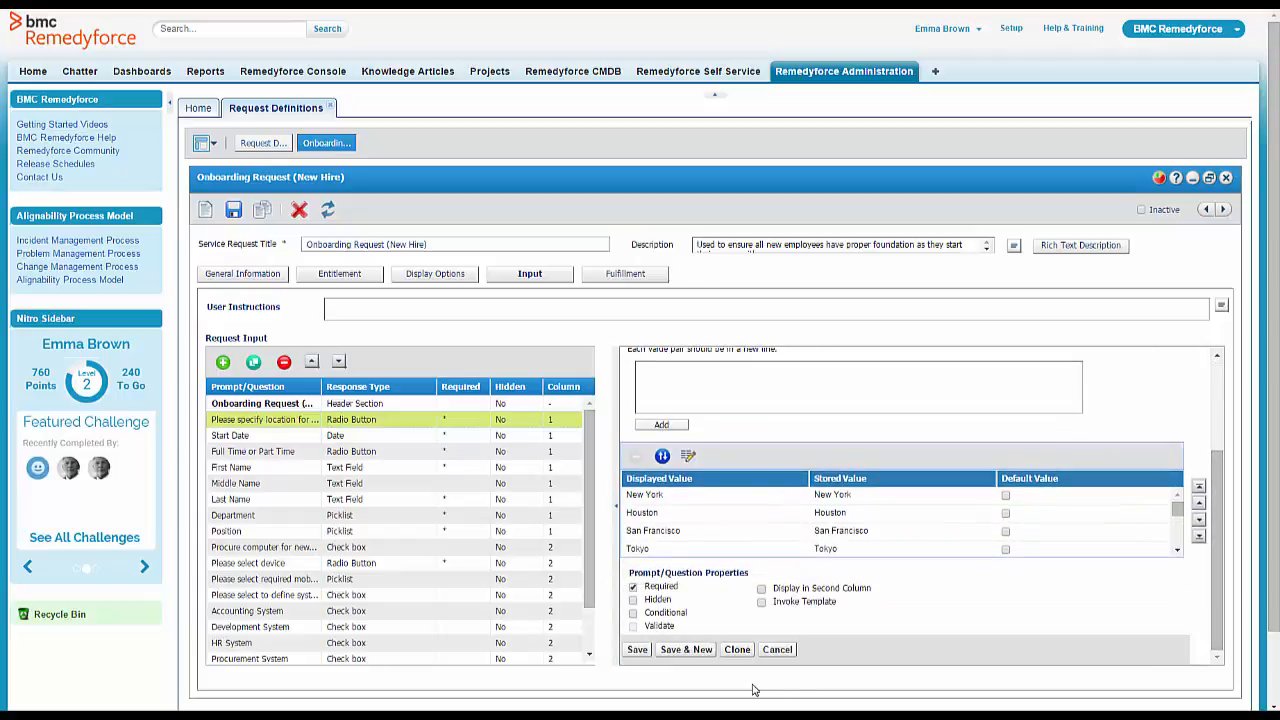
{"action": "left_click", "coordinate": [636, 648]}
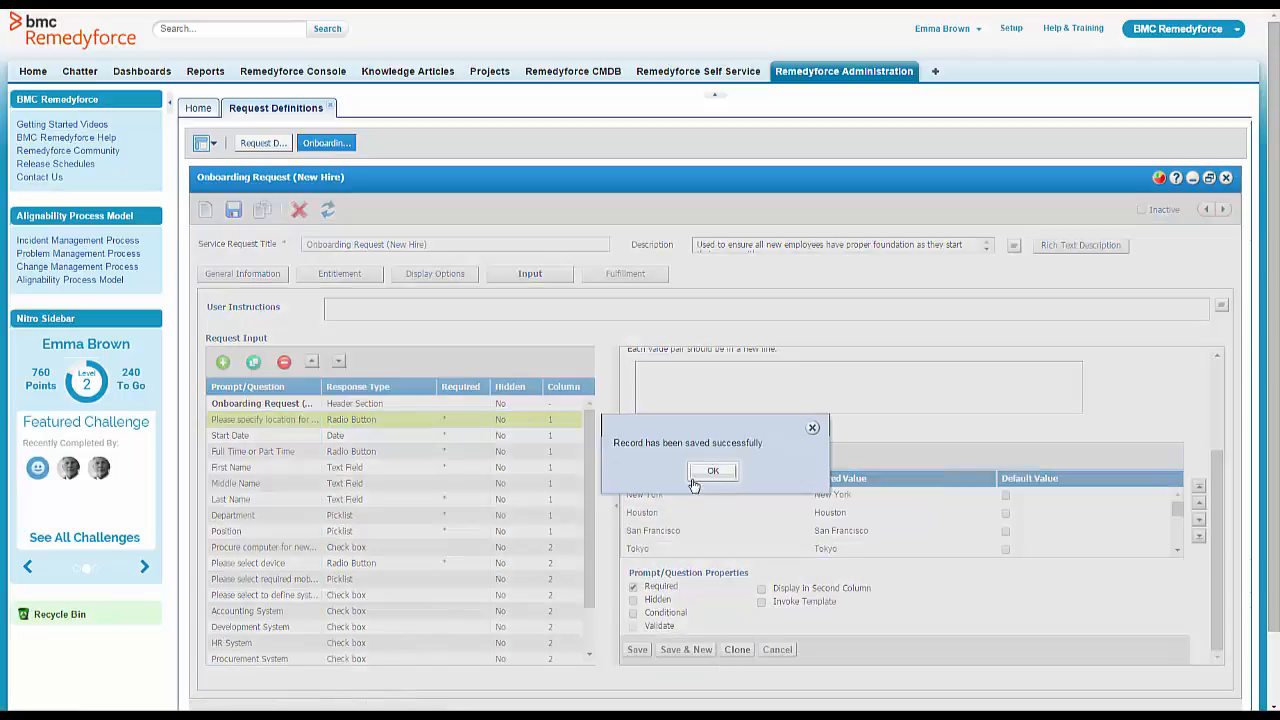
{"action": "left_click", "coordinate": [712, 472]}
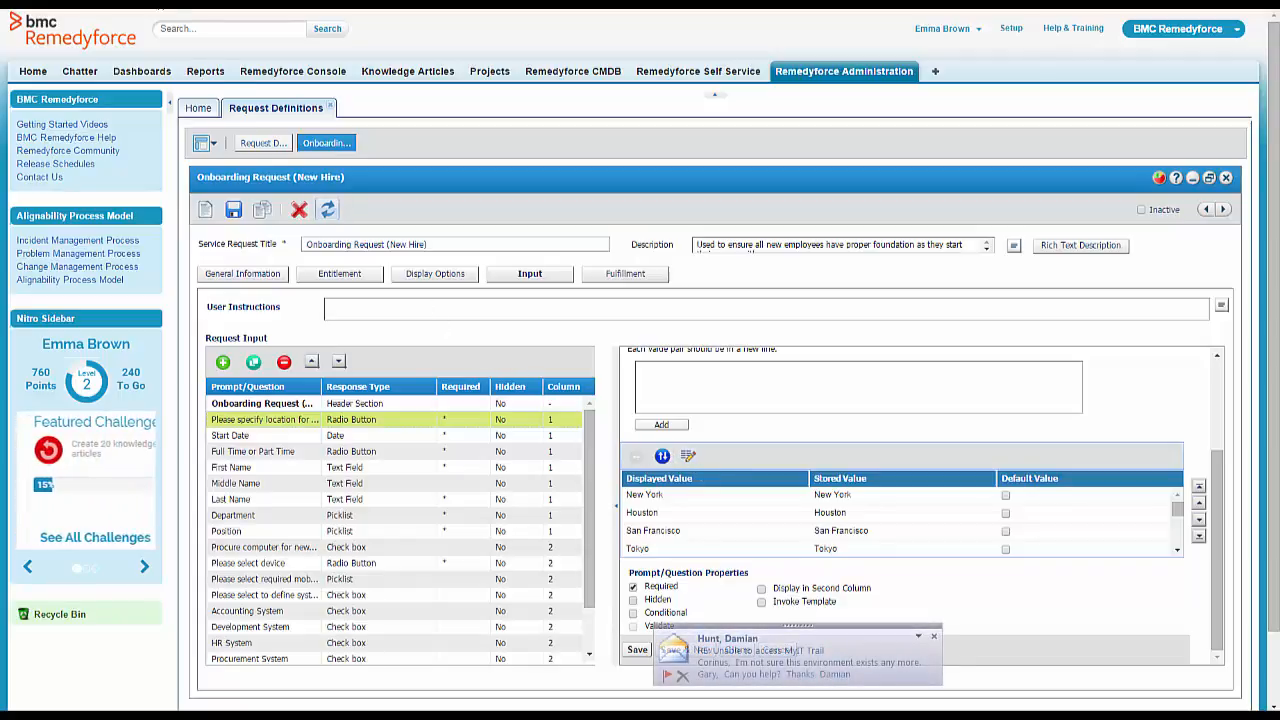
Step: Save the whole Onboarding Request (New Hire) request definition and confirm
{"action": "left_click", "coordinate": [232, 210]}
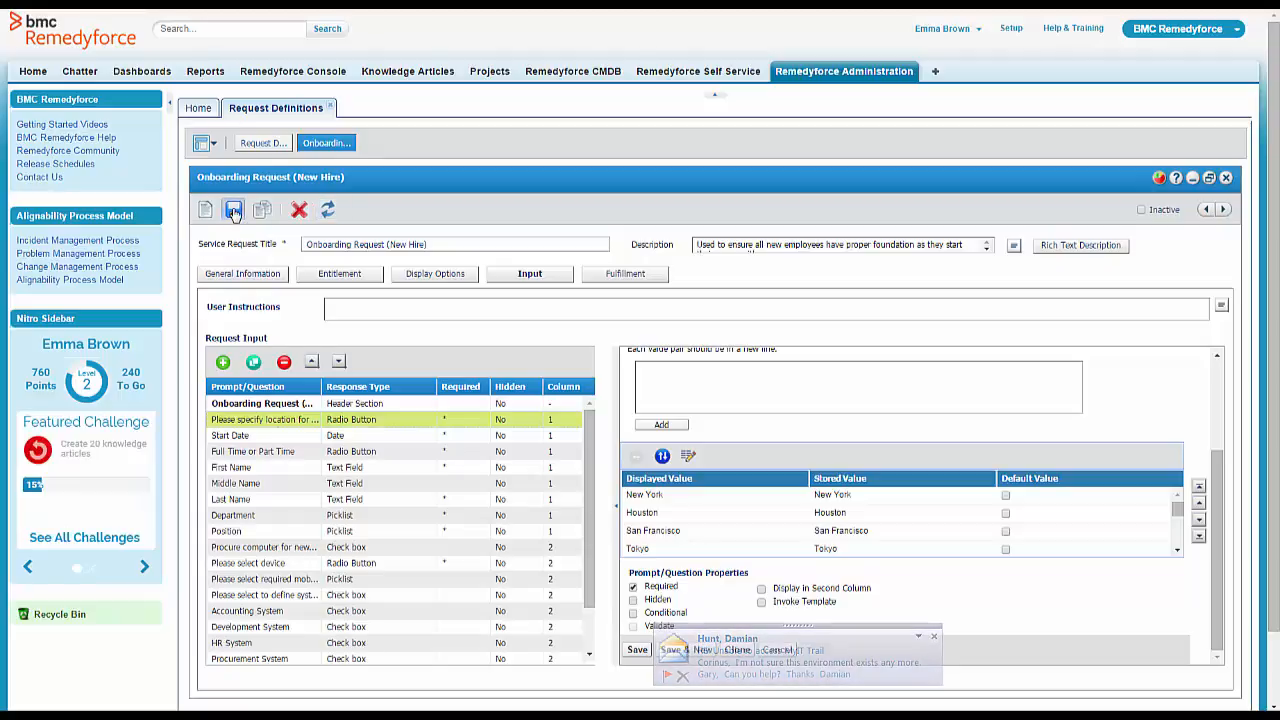
{"action": "left_click", "coordinate": [232, 210]}
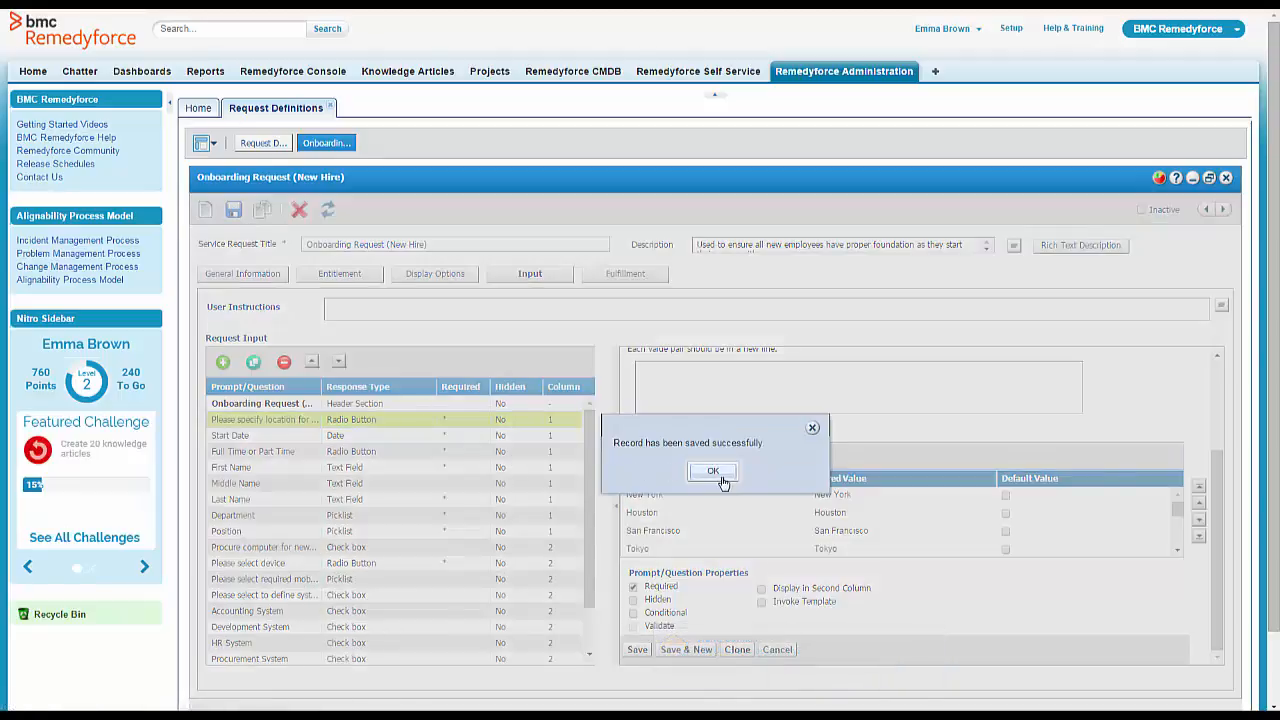
{"action": "left_click", "coordinate": [712, 472]}
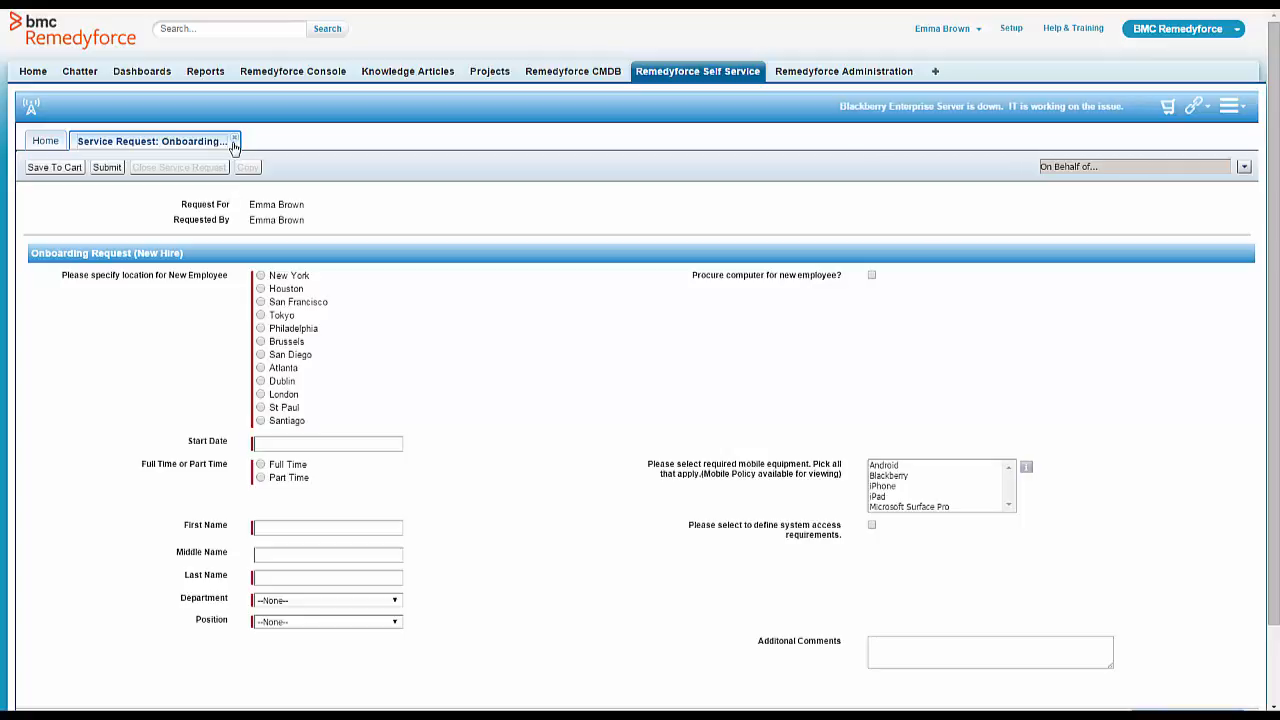
Step: Close the stale form and reopen Onboarding Request (New Hire) so Seattle appears as a location
{"action": "left_click", "coordinate": [236, 140]}
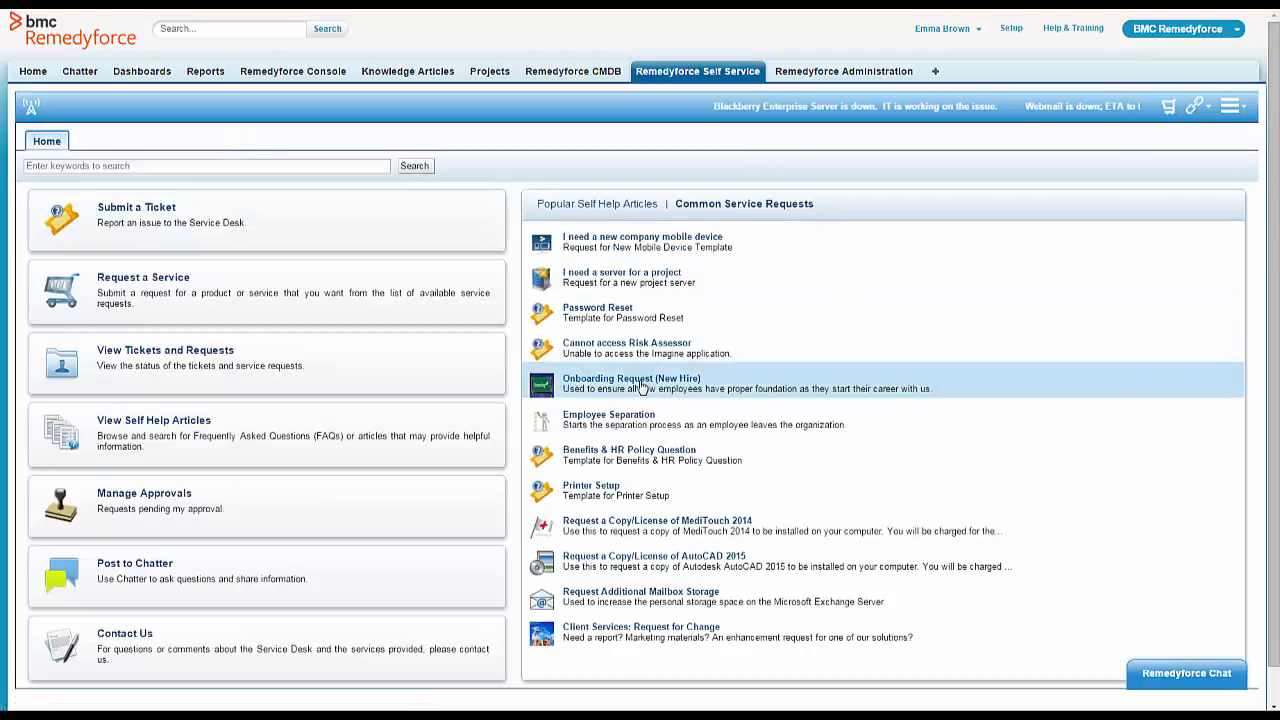
{"action": "left_click", "coordinate": [632, 378]}
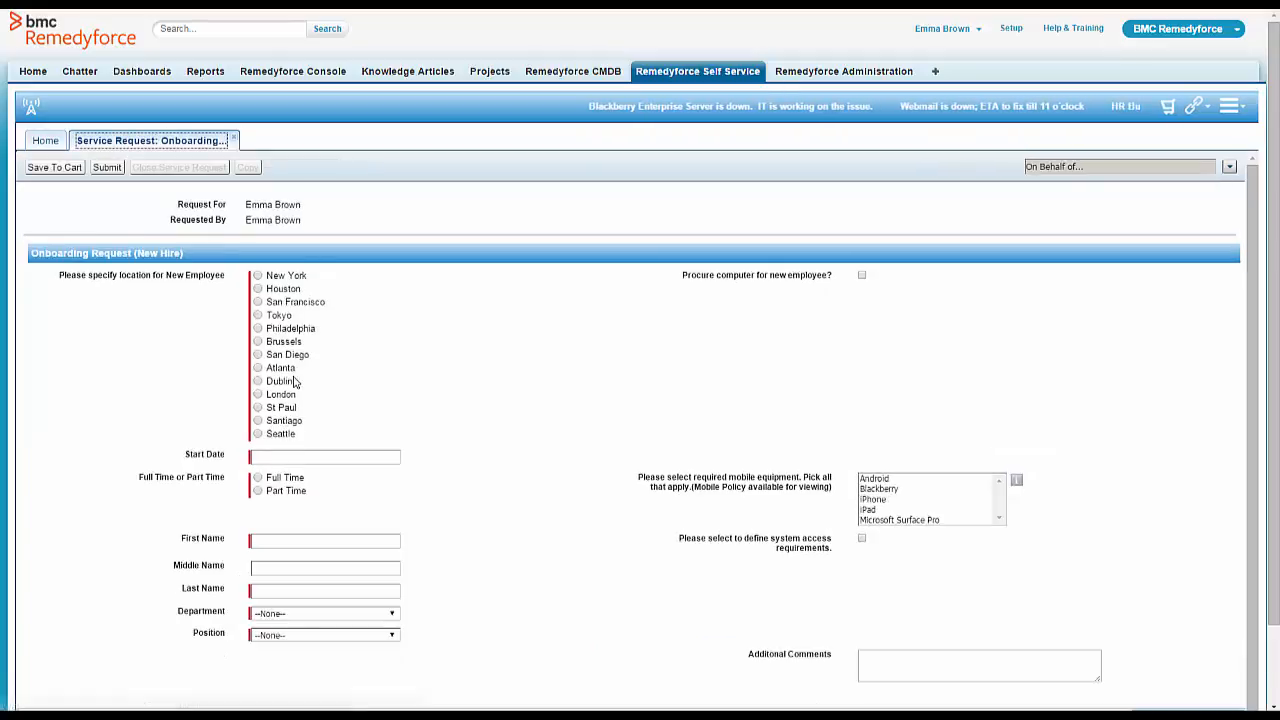